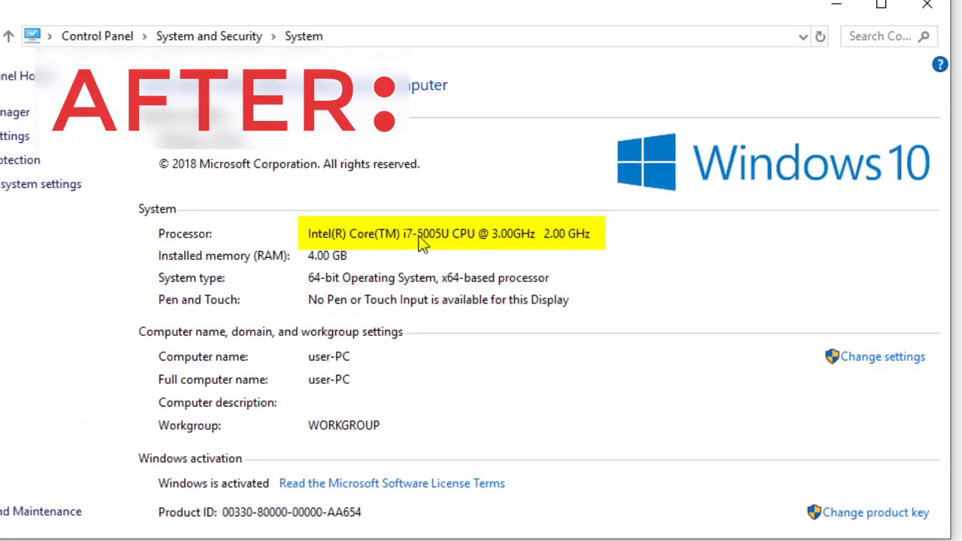
{"action": "mouse_move", "coordinate": [509, 244]}
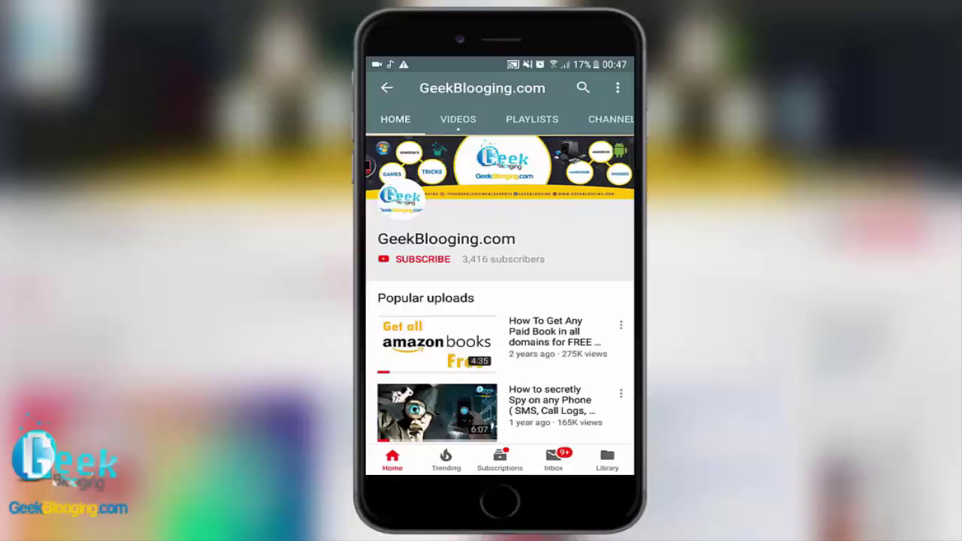
View the original basic system information from This PC's Properties, then close it.
{"action": "left_click", "coordinate": [423, 258]}
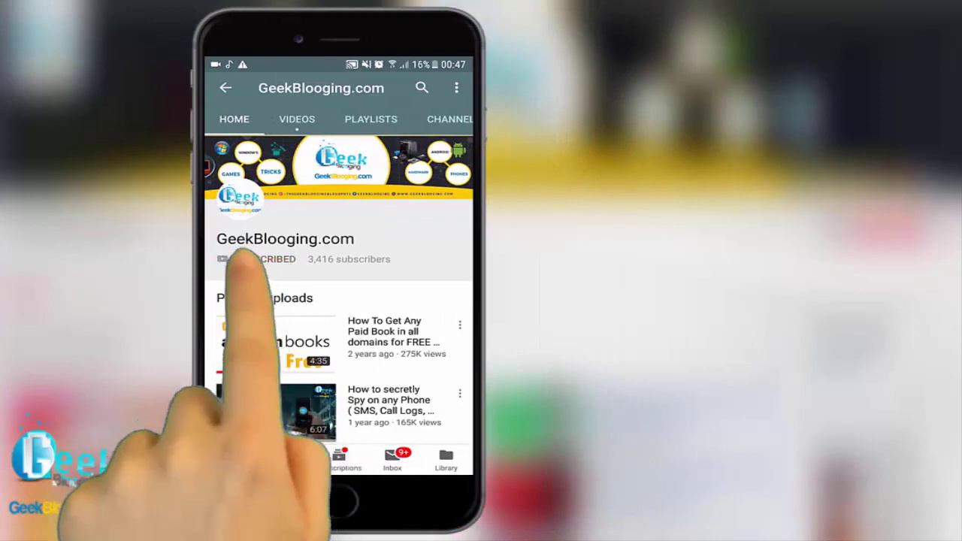
{"action": "left_click", "coordinate": [261, 259]}
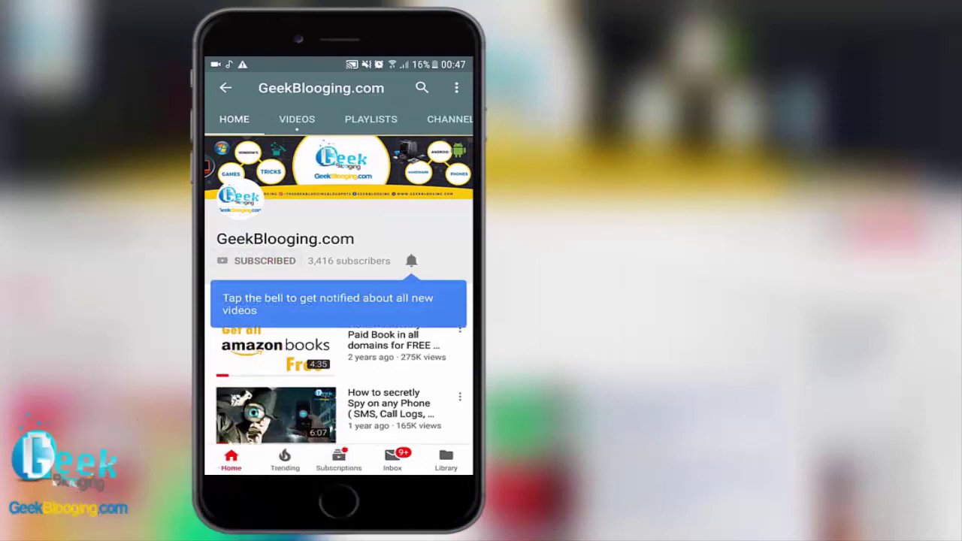
{"action": "left_click", "coordinate": [411, 261]}
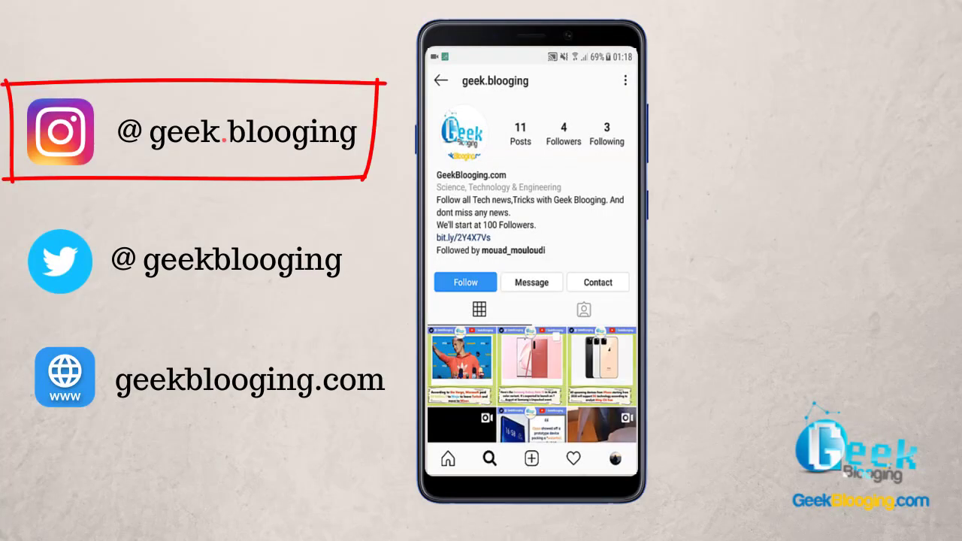
{"action": "left_click", "coordinate": [465, 282]}
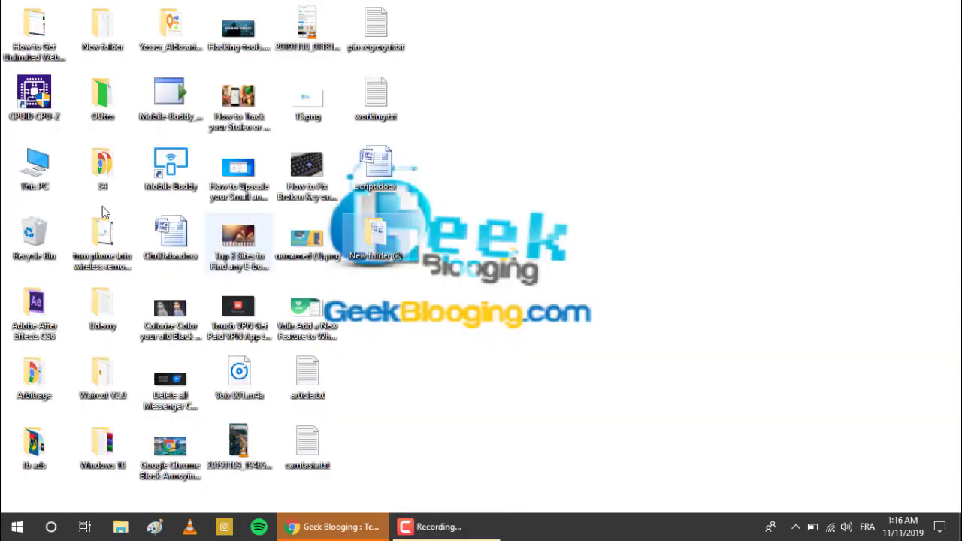
{"action": "right_click", "coordinate": [34, 169]}
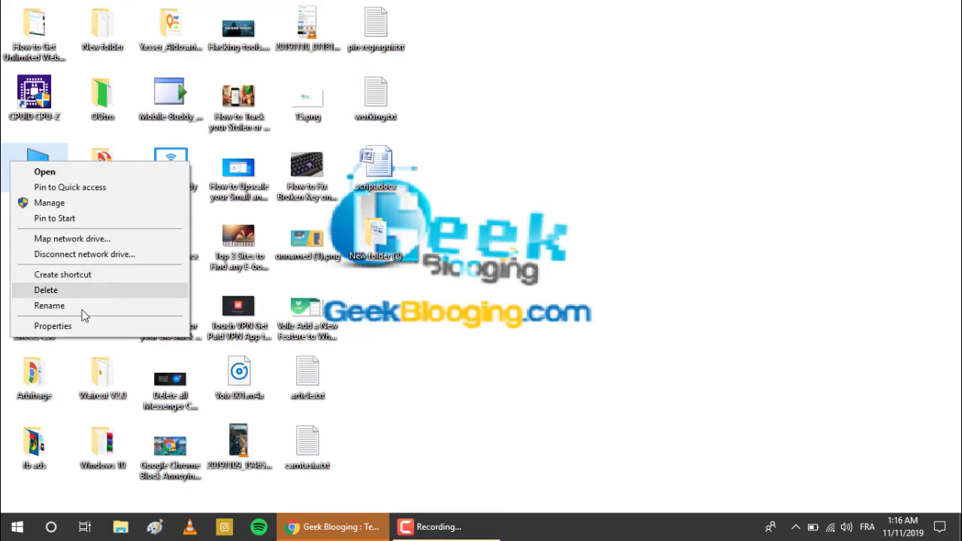
{"action": "left_click", "coordinate": [52, 326]}
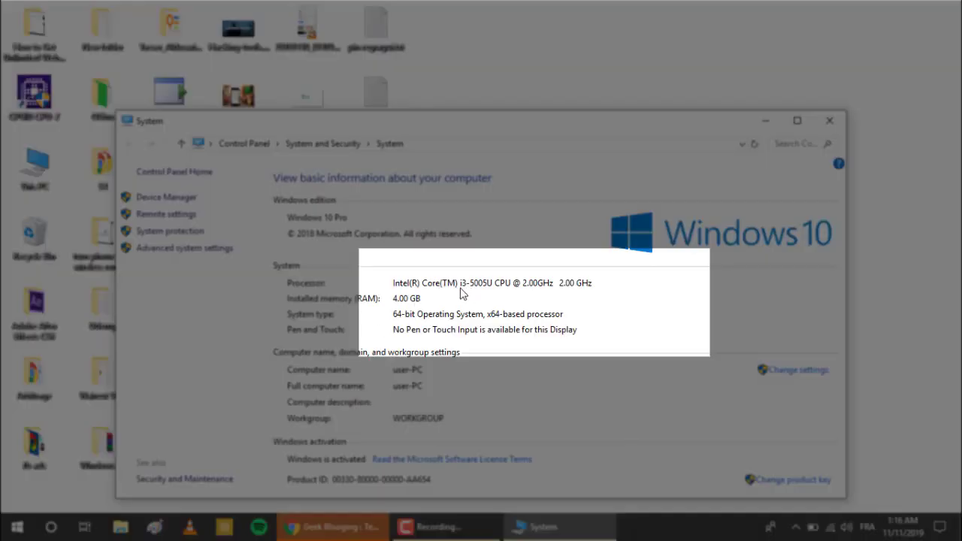
{"action": "mouse_move", "coordinate": [534, 288]}
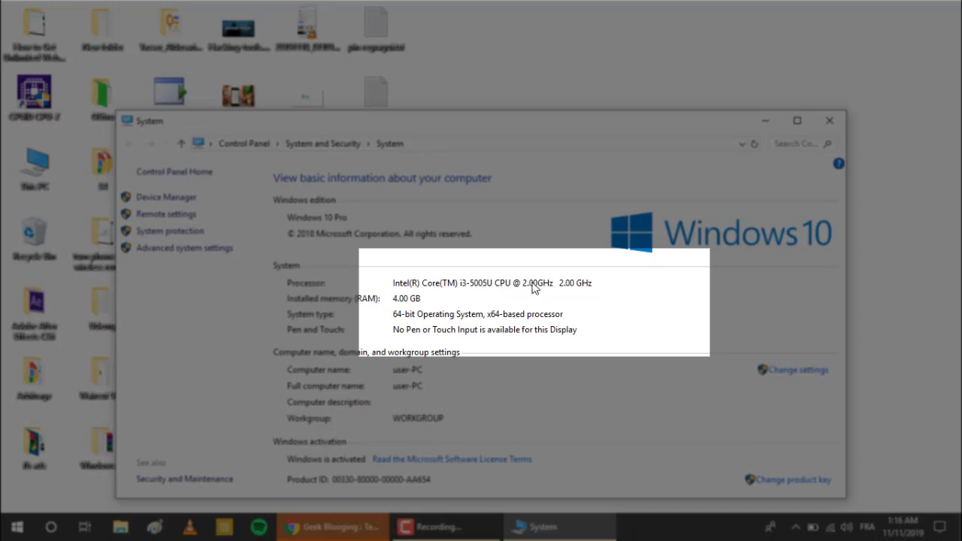
{"action": "mouse_move", "coordinate": [547, 293]}
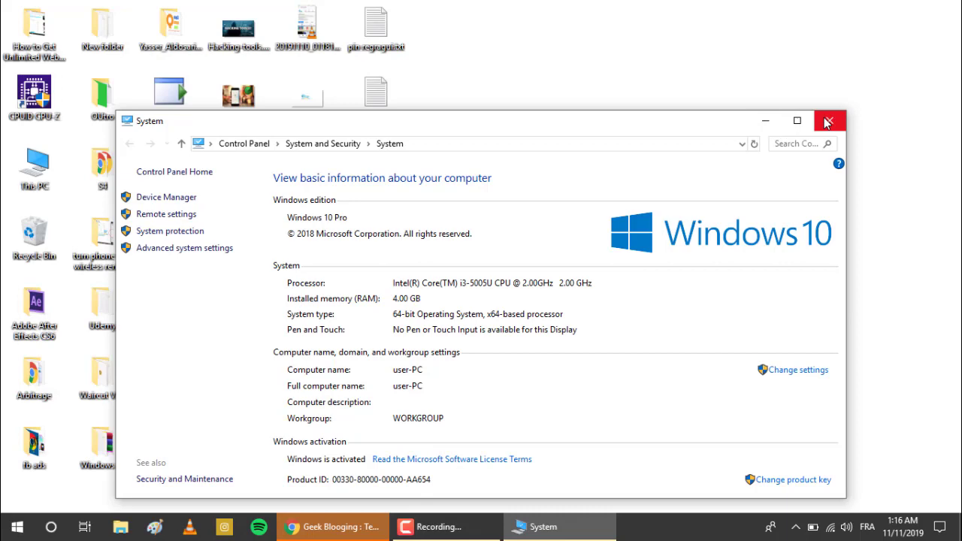
{"action": "left_click", "coordinate": [828, 121]}
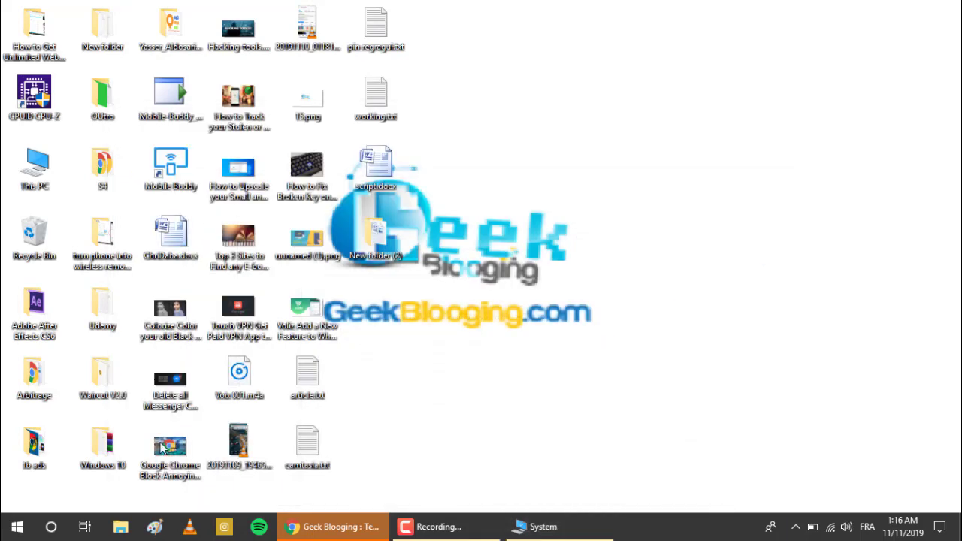
{"action": "mouse_move", "coordinate": [523, 343]}
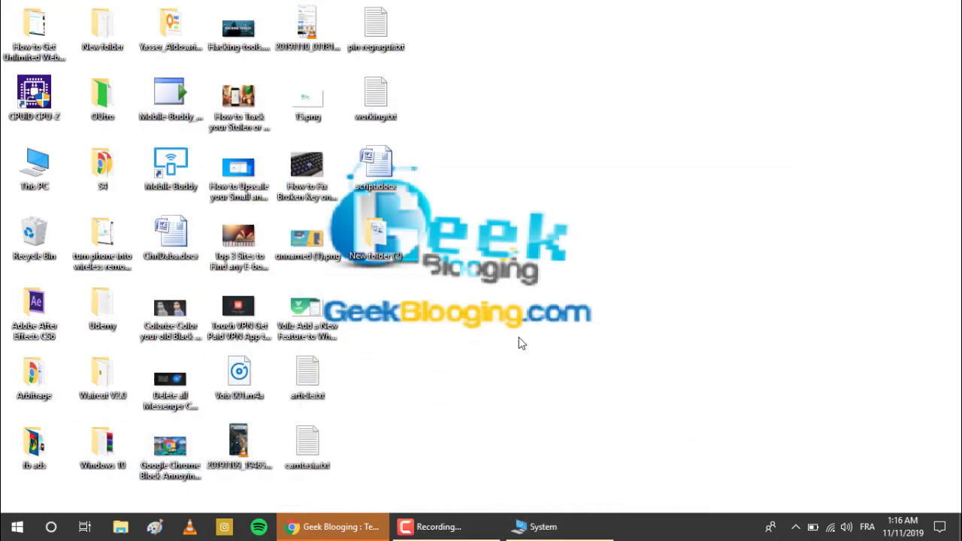
Launch regedit and select ProcessorNameString under HKLM\HARDWARE\DESCRIPTION\System\CentralProcessor\0.
{"action": "key", "text": "win+r"}
{"action": "type", "text": "regedit"}
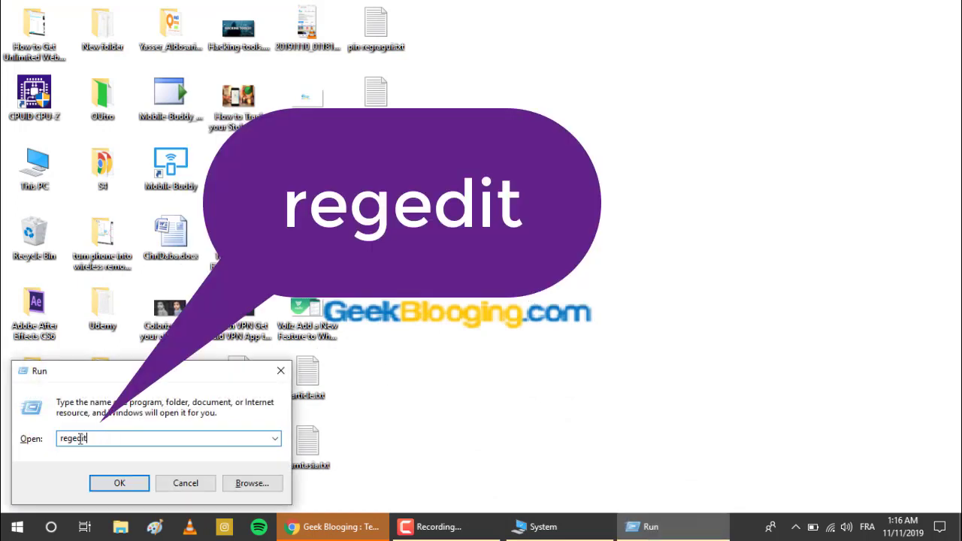
{"action": "left_click", "coordinate": [119, 482]}
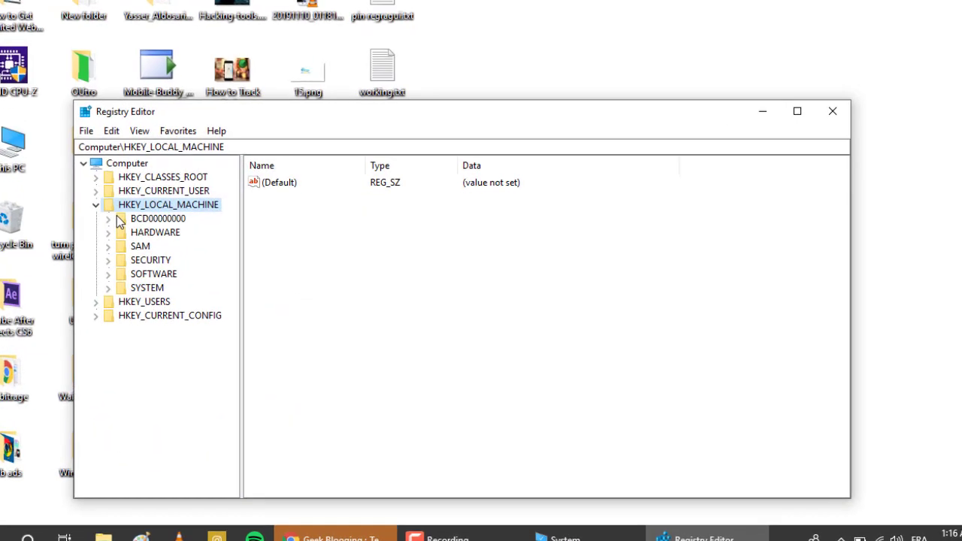
{"action": "left_click", "coordinate": [797, 111]}
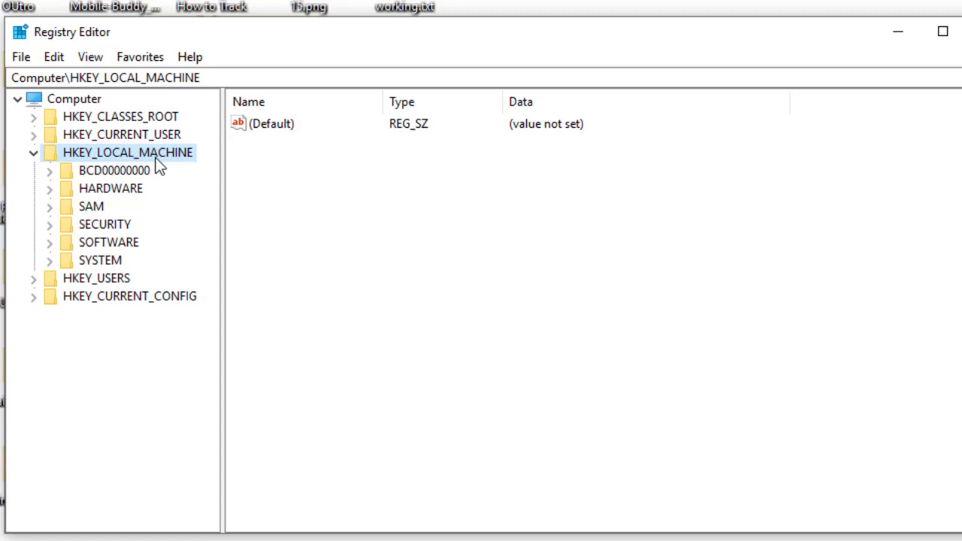
{"action": "left_click", "coordinate": [34, 151]}
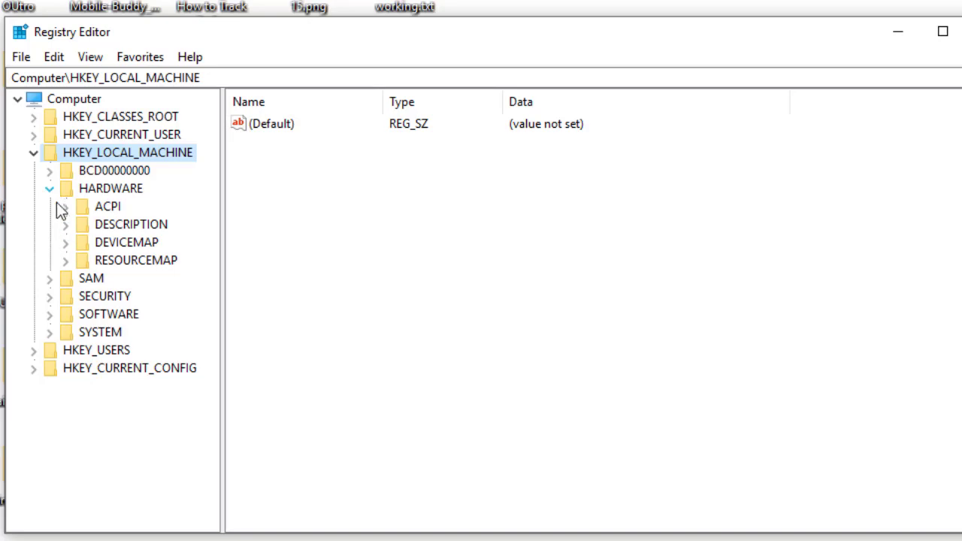
{"action": "left_click", "coordinate": [67, 224]}
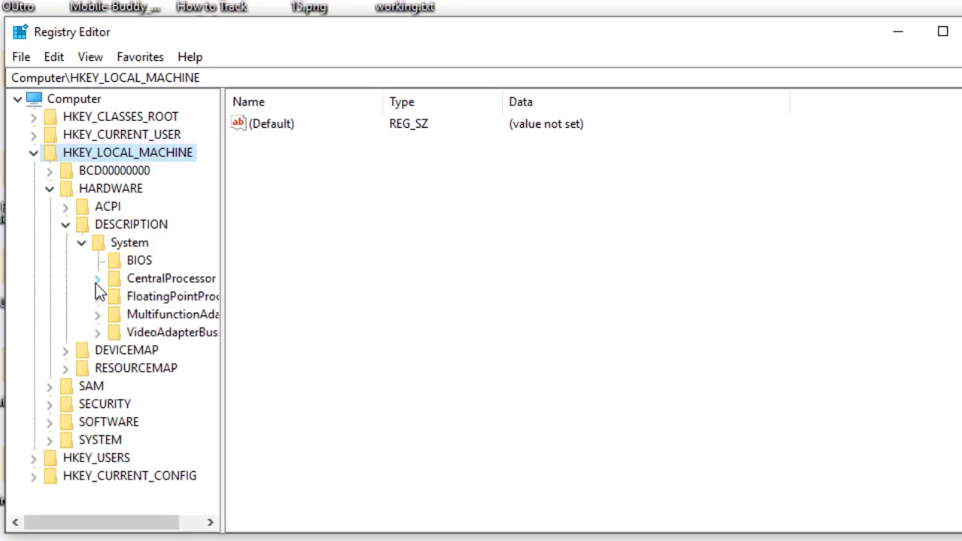
{"action": "left_click", "coordinate": [97, 278]}
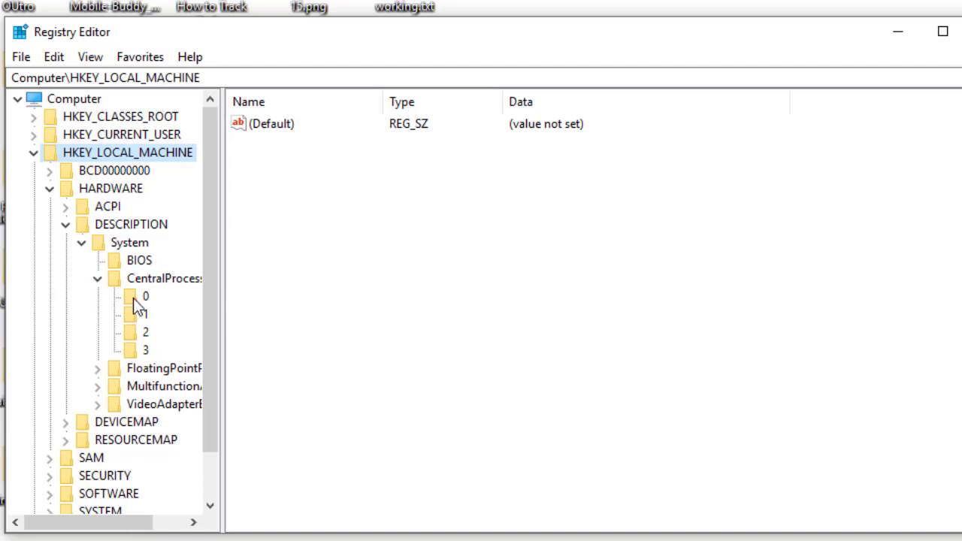
{"action": "left_click", "coordinate": [144, 295]}
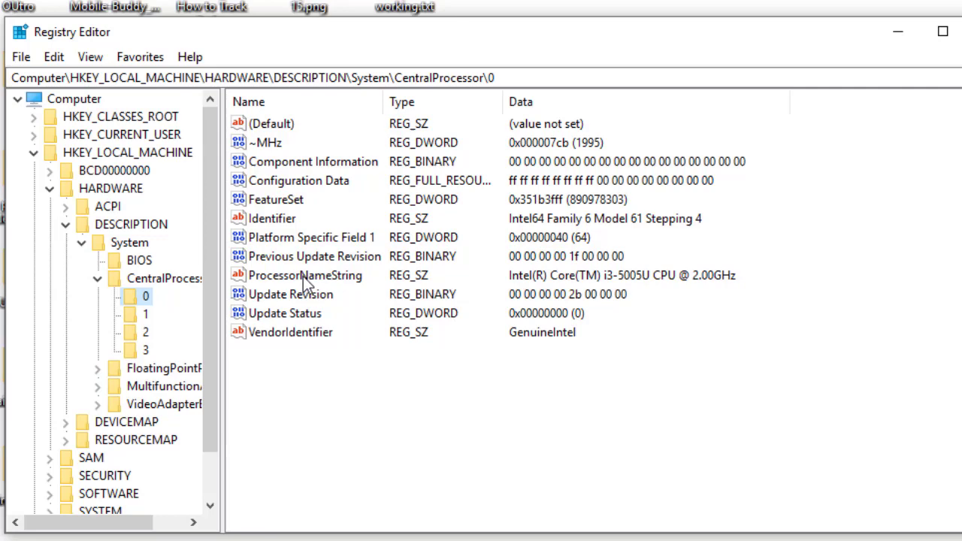
{"action": "left_click", "coordinate": [304, 275]}
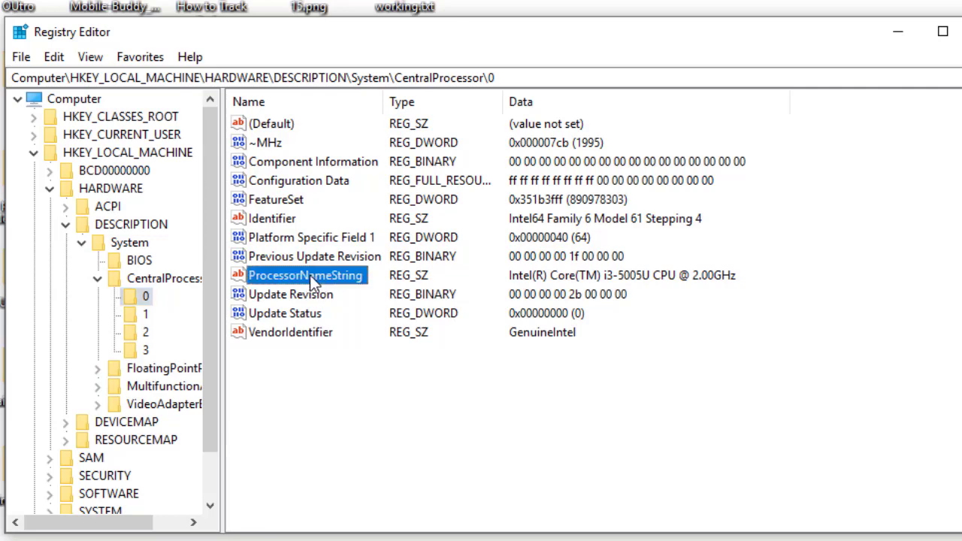
Edit ProcessorNameString to 'Intel(R) Core(TM) i7-5005U CPU @ 3.00GHz' and confirm.
{"action": "double_click", "coordinate": [305, 275]}
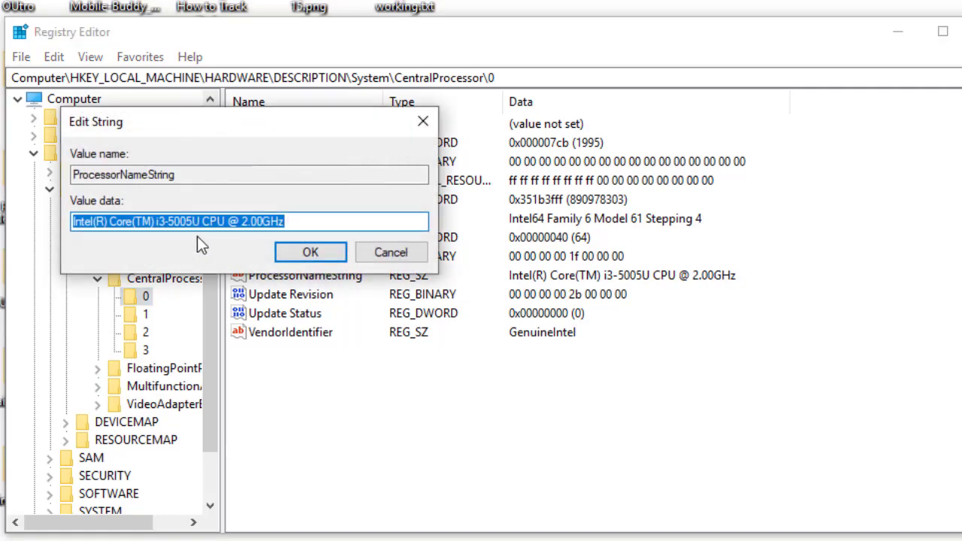
{"action": "left_click", "coordinate": [166, 221]}
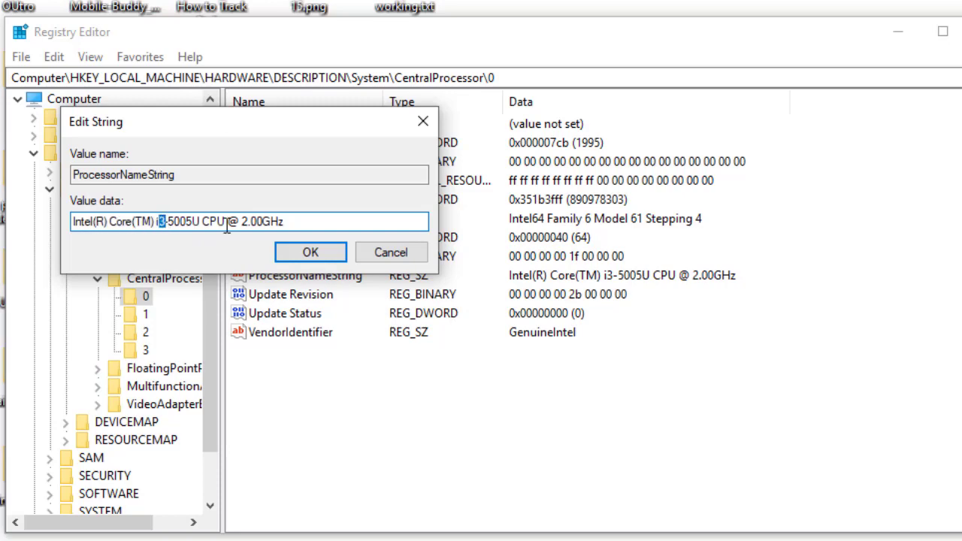
{"action": "mouse_move", "coordinate": [280, 240]}
{"action": "type", "text": "7"}
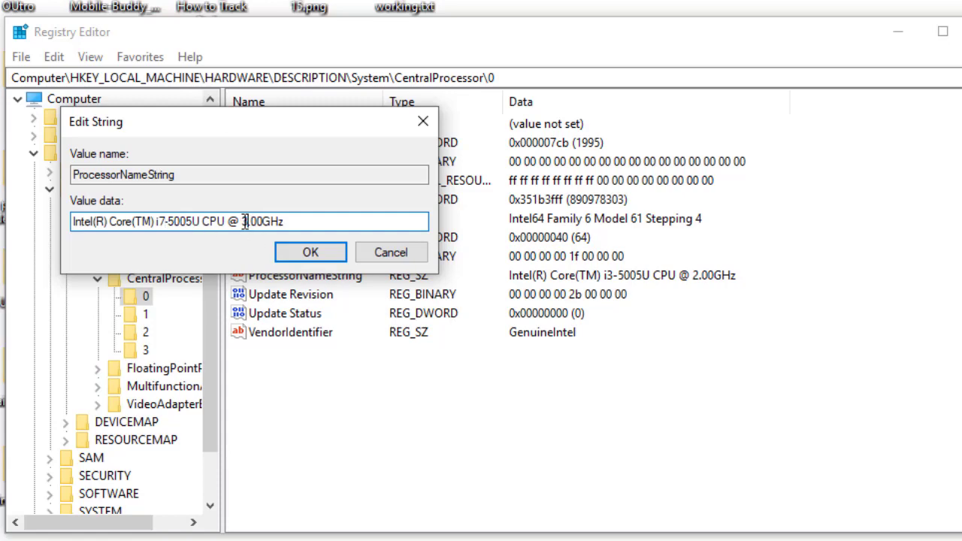
{"action": "left_click", "coordinate": [309, 252]}
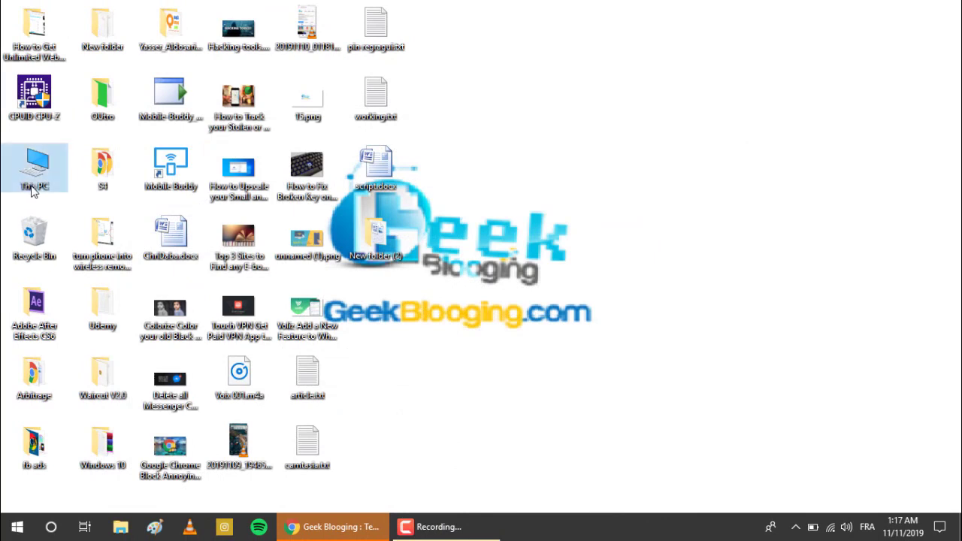
Open This PC's Properties and scroll to the processor listed as i7-5005U @ 3.00GHz.
{"action": "right_click", "coordinate": [34, 167]}
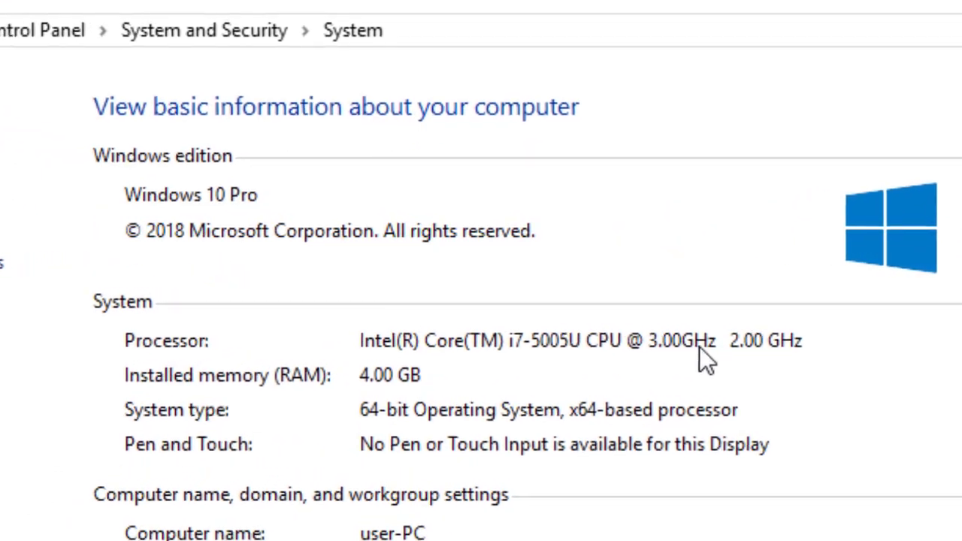
{"action": "scroll", "scroll_direction": "down", "scroll_amount": 3}
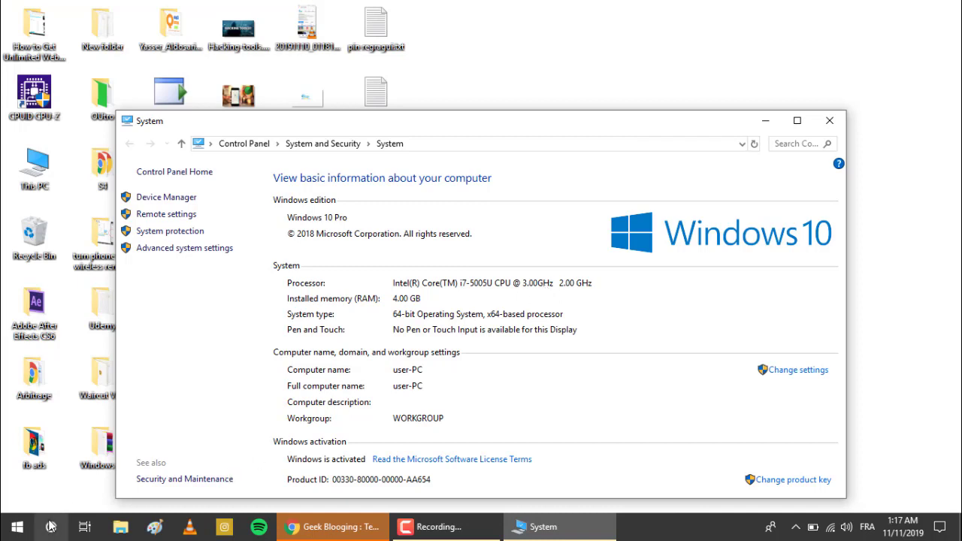
{"action": "mouse_move", "coordinate": [51, 526]}
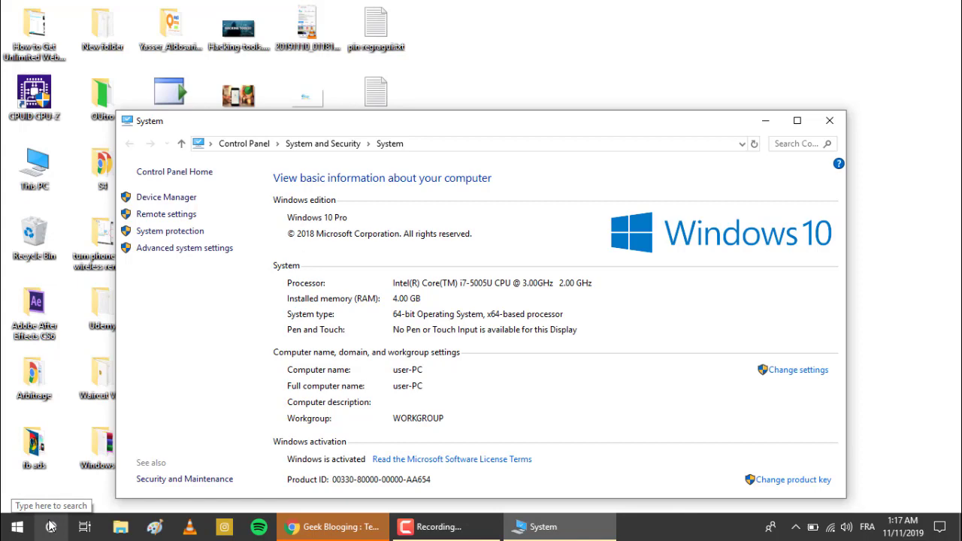
Search for dxdiag from the Start search box to run the DirectX Diagnostic Tool.
{"action": "type", "text": "dxdiaf"}
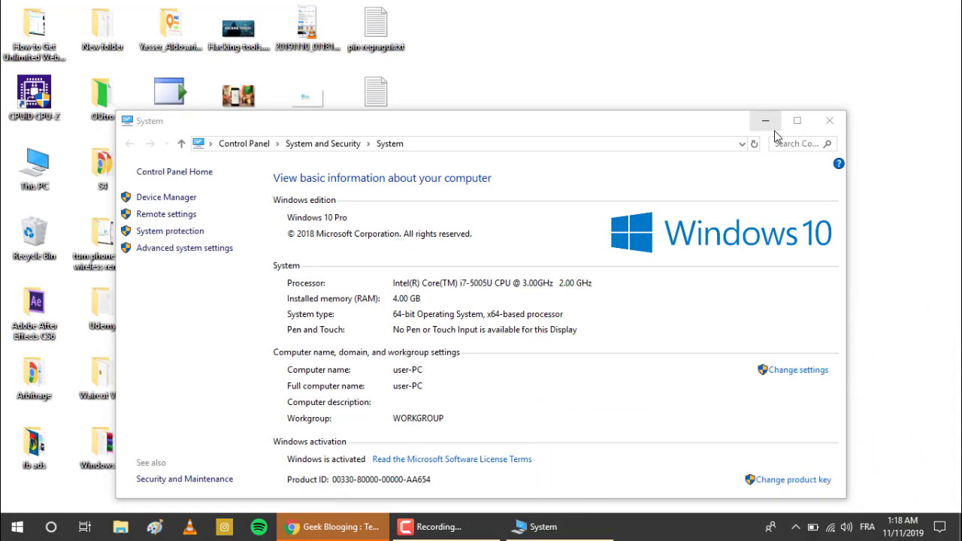
{"action": "mouse_move", "coordinate": [120, 519]}
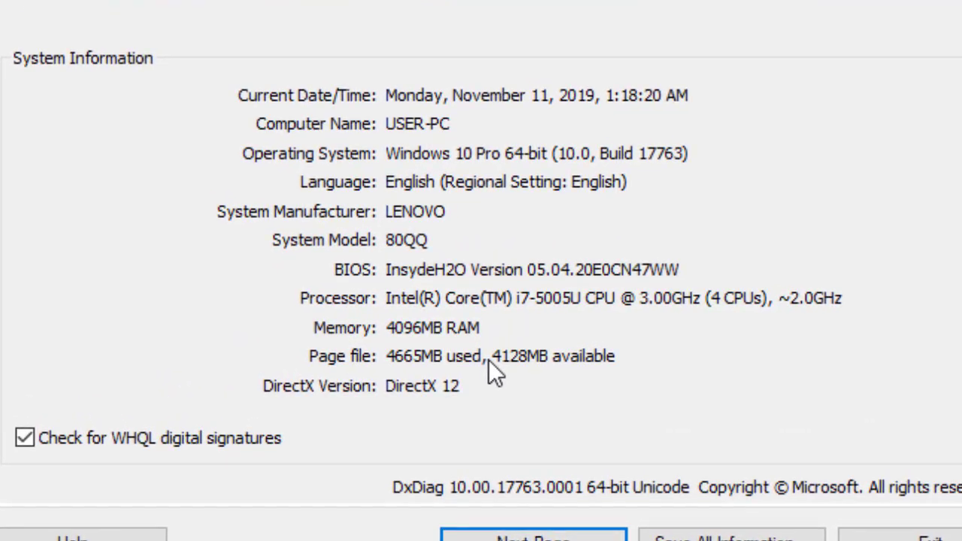
{"action": "mouse_move", "coordinate": [462, 312]}
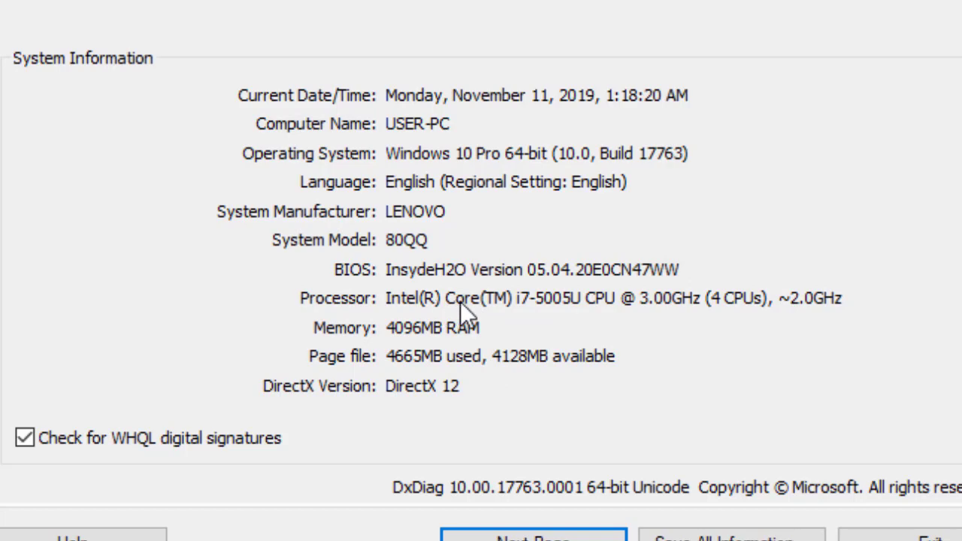
{"action": "mouse_move", "coordinate": [523, 331]}
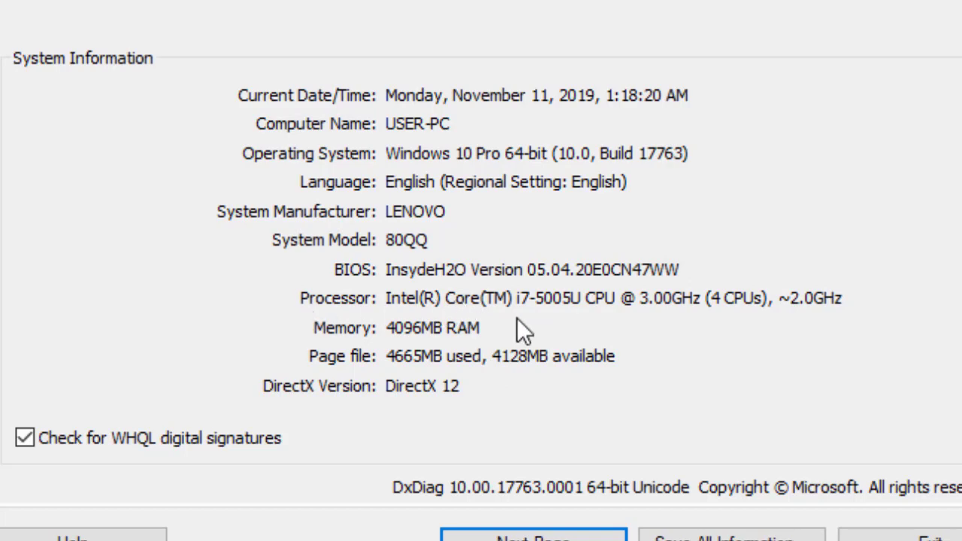
{"action": "mouse_move", "coordinate": [667, 316]}
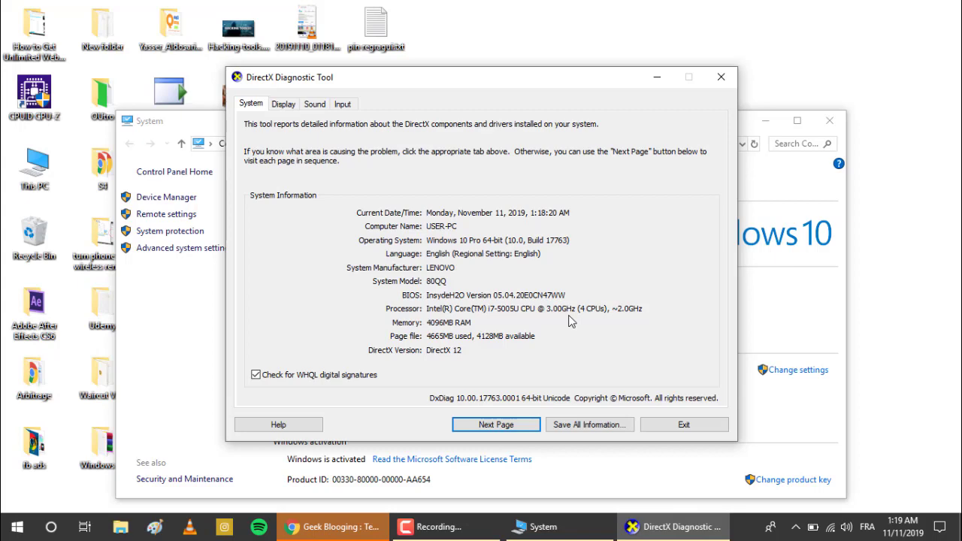
{"action": "mouse_move", "coordinate": [423, 459]}
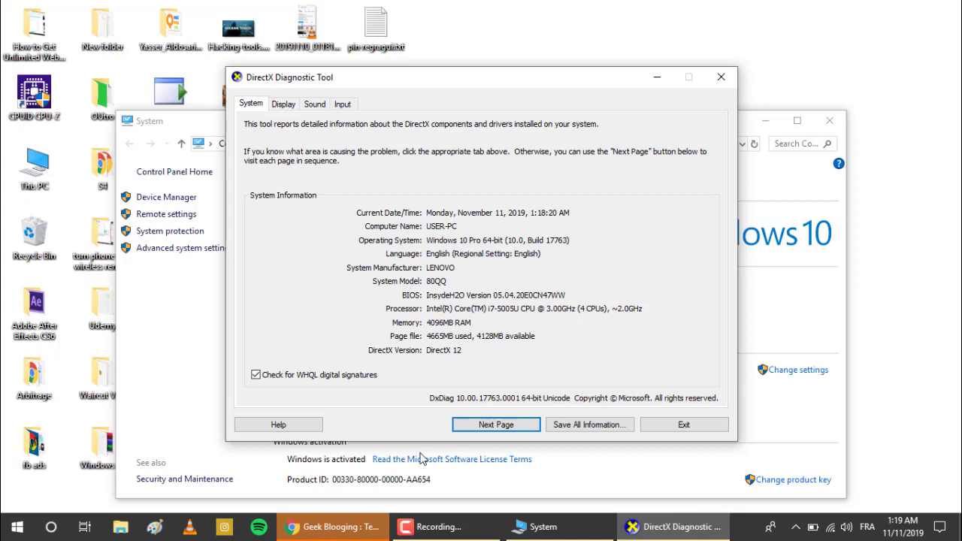
Scroll through Chrome's '1 Final Step to DO before Buying any 2nd Hand Phone' article.
{"action": "left_click", "coordinate": [332, 526]}
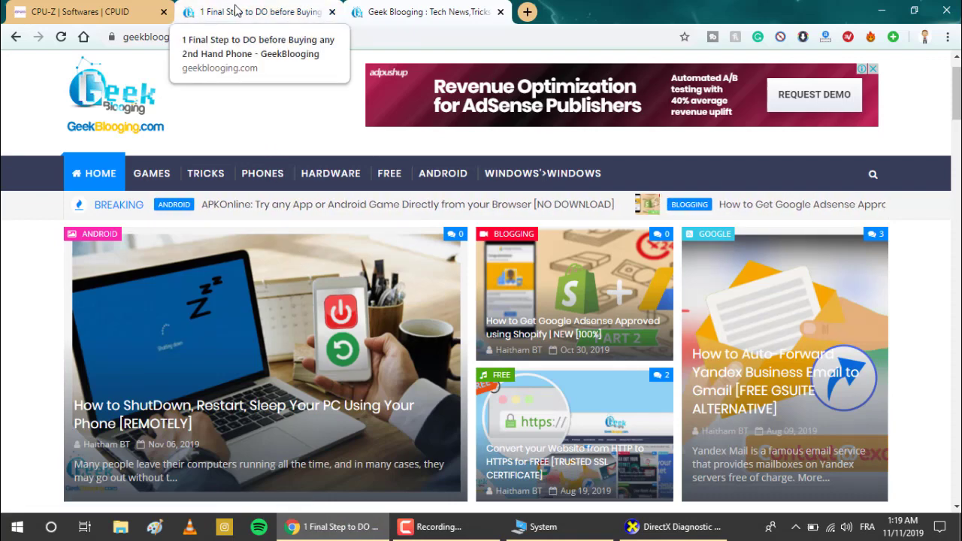
{"action": "left_click", "coordinate": [256, 11]}
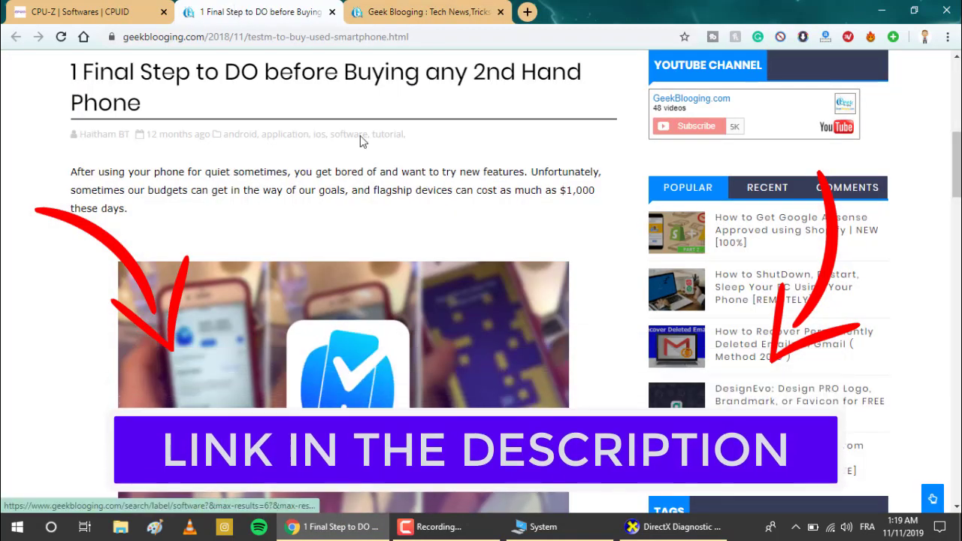
{"action": "scroll", "scroll_direction": "down", "scroll_amount": 3}
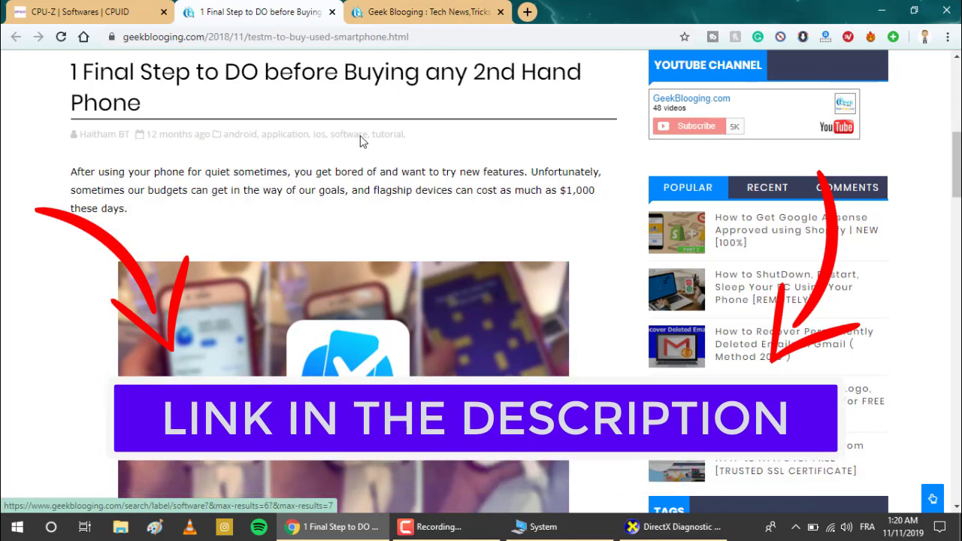
{"action": "scroll", "scroll_direction": "down", "scroll_amount": 3}
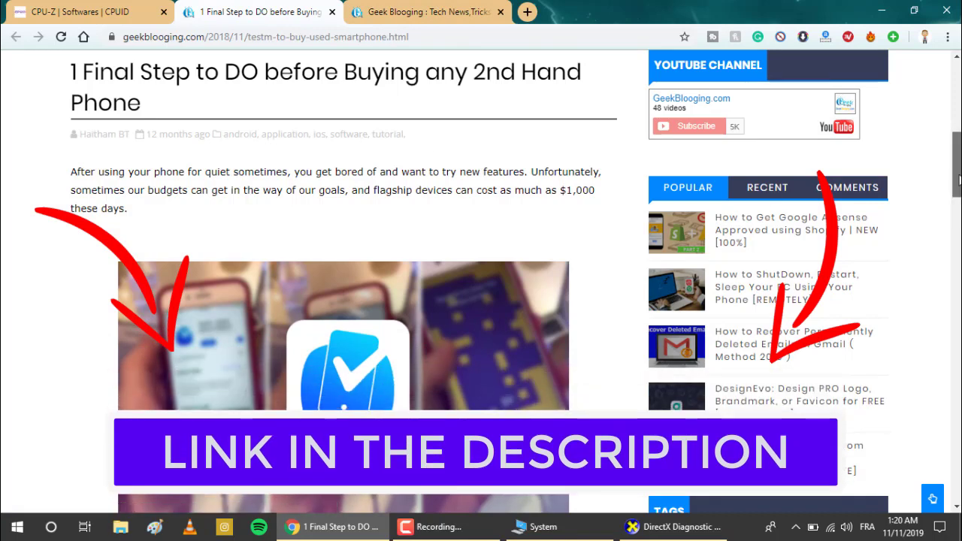
{"action": "scroll", "scroll_direction": "down", "scroll_amount": 3}
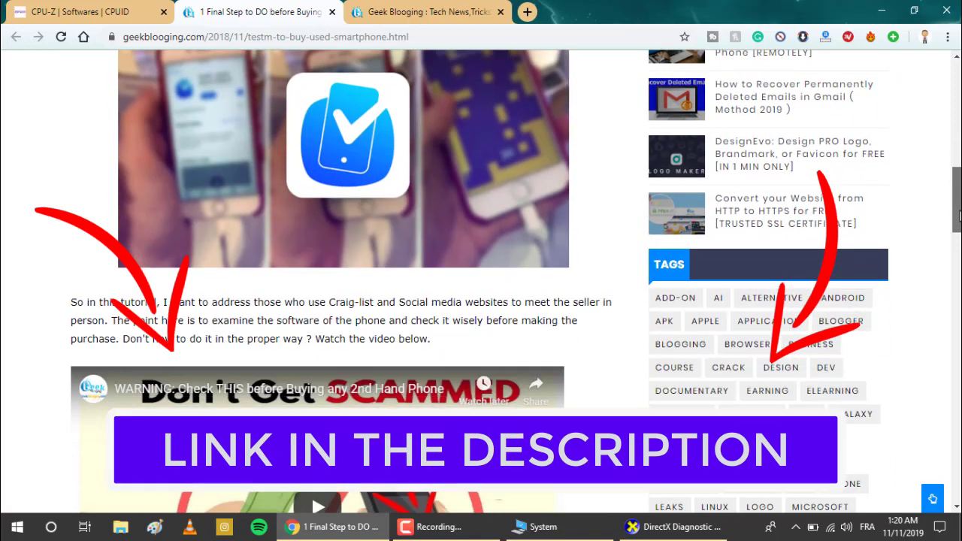
{"action": "scroll", "scroll_direction": "down", "scroll_amount": 3}
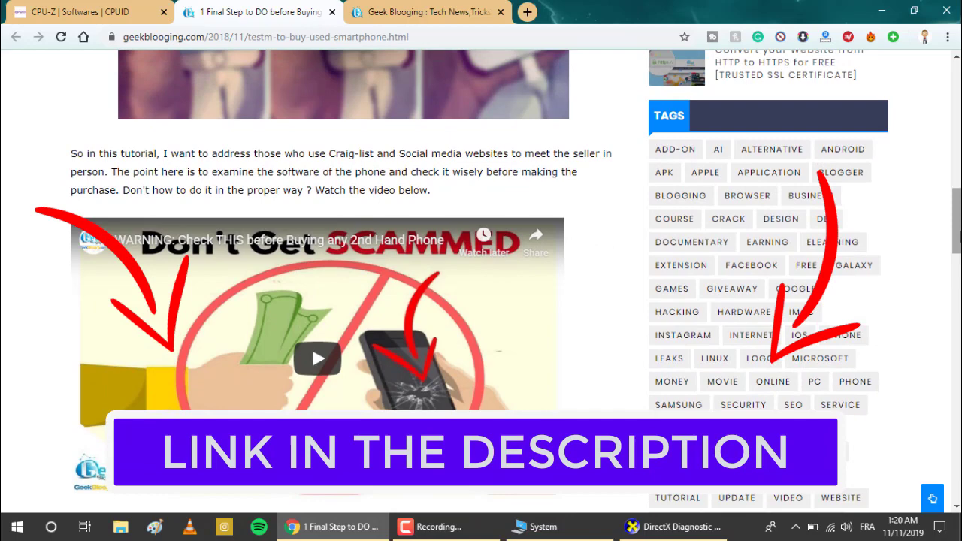
{"action": "scroll", "scroll_direction": "down", "scroll_amount": 3}
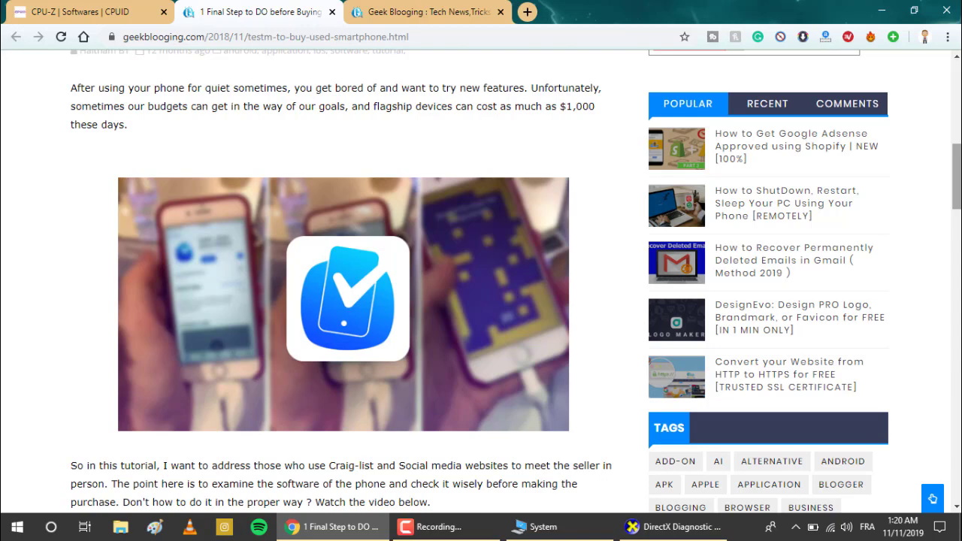
{"action": "left_click_drag", "start_coordinate": [733, 191], "coordinate": [894, 60]}
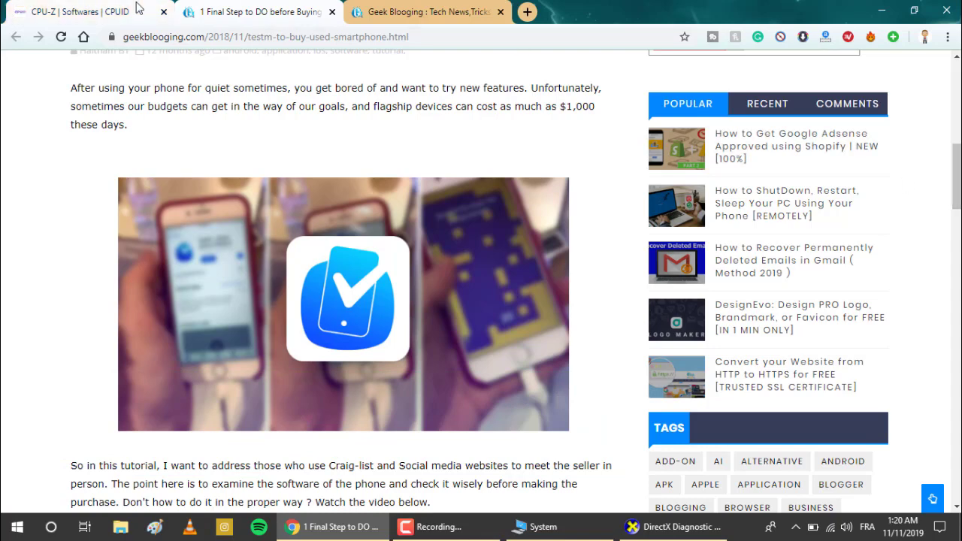
Download the CPU-Z 1.90 'ZIP • ENGLISH' edition from the CPU-Z | CPUID page.
{"action": "left_click", "coordinate": [67, 11]}
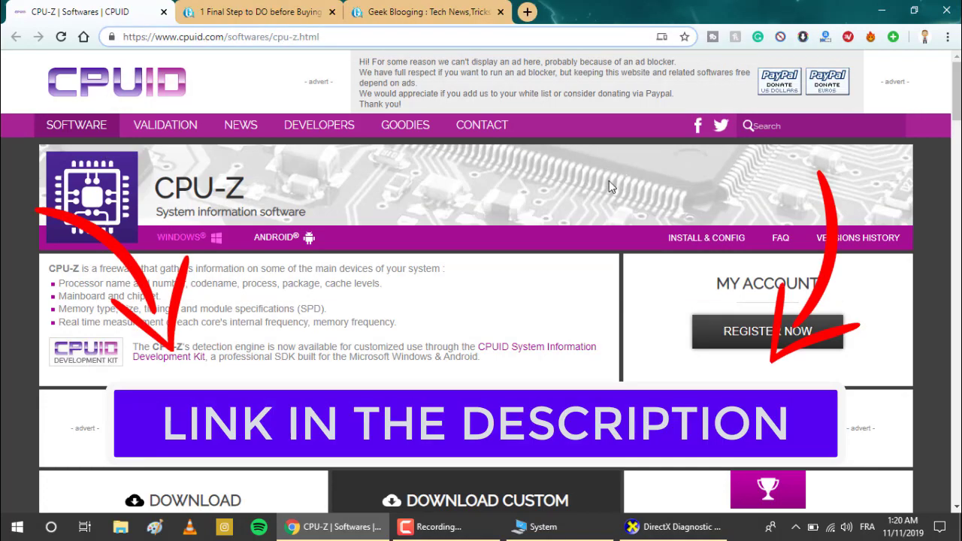
{"action": "scroll", "scroll_direction": "down", "scroll_amount": 3}
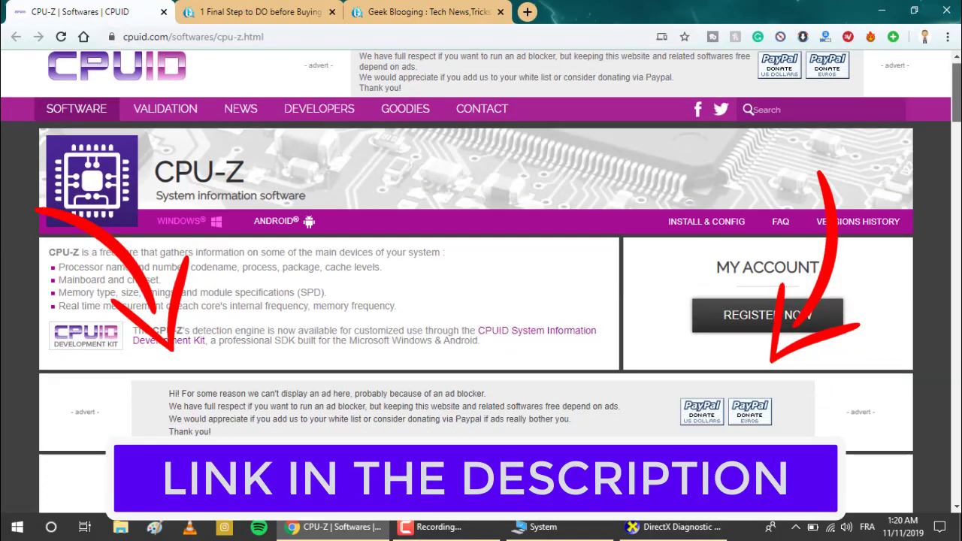
{"action": "scroll", "scroll_direction": "down", "scroll_amount": 3}
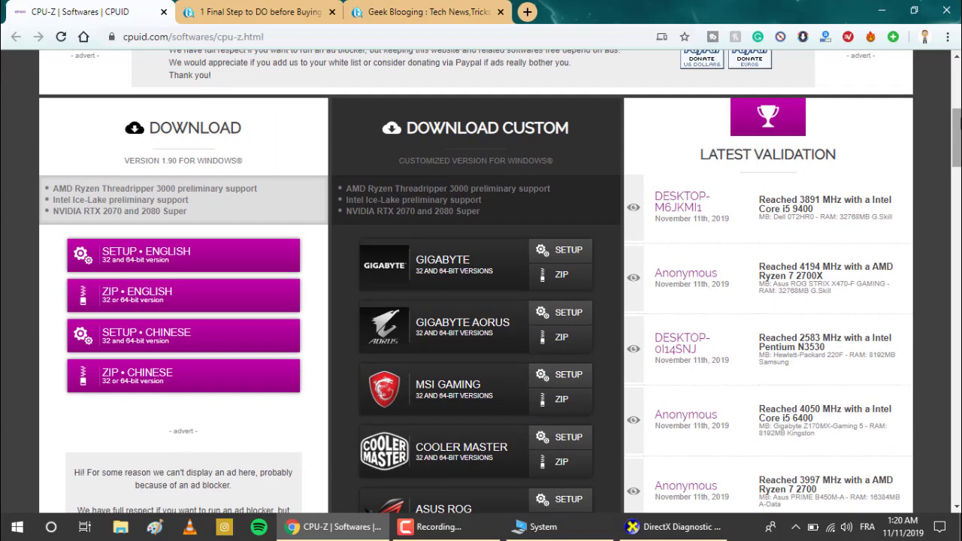
{"action": "mouse_move", "coordinate": [139, 300]}
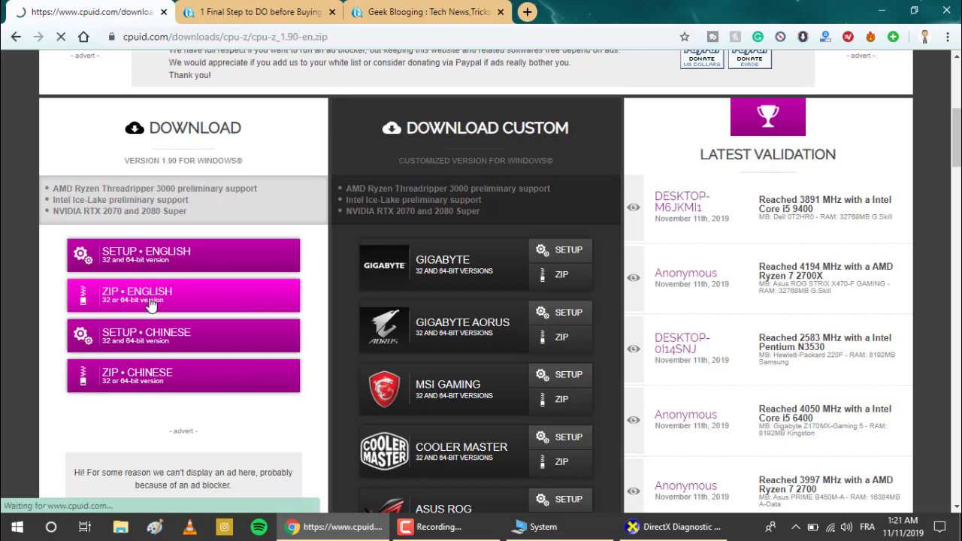
{"action": "left_click", "coordinate": [183, 295]}
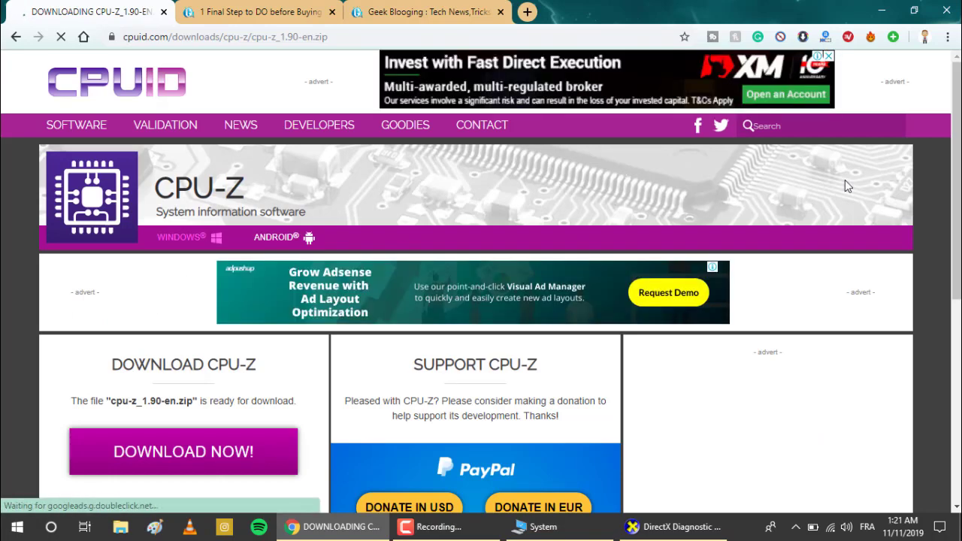
{"action": "scroll", "scroll_direction": "down", "scroll_amount": 3}
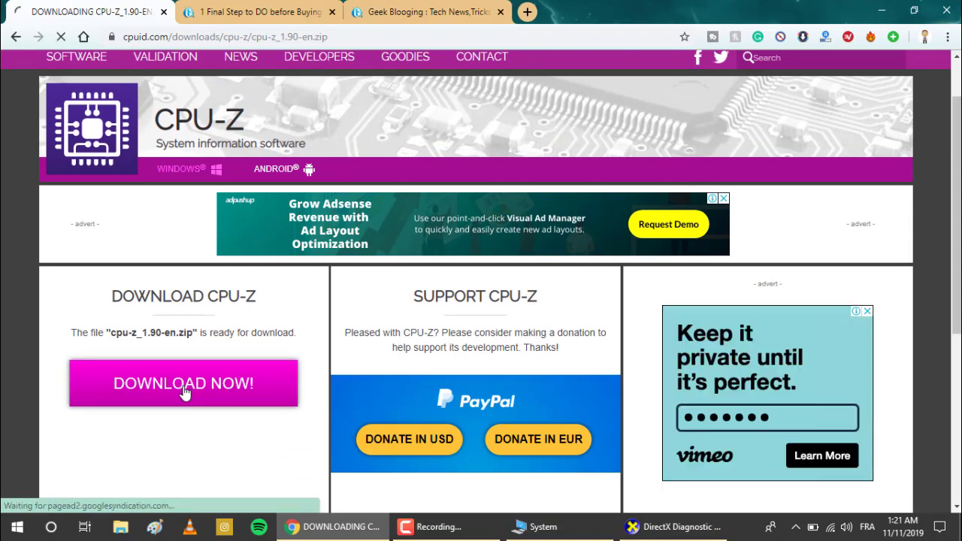
{"action": "left_click", "coordinate": [183, 384]}
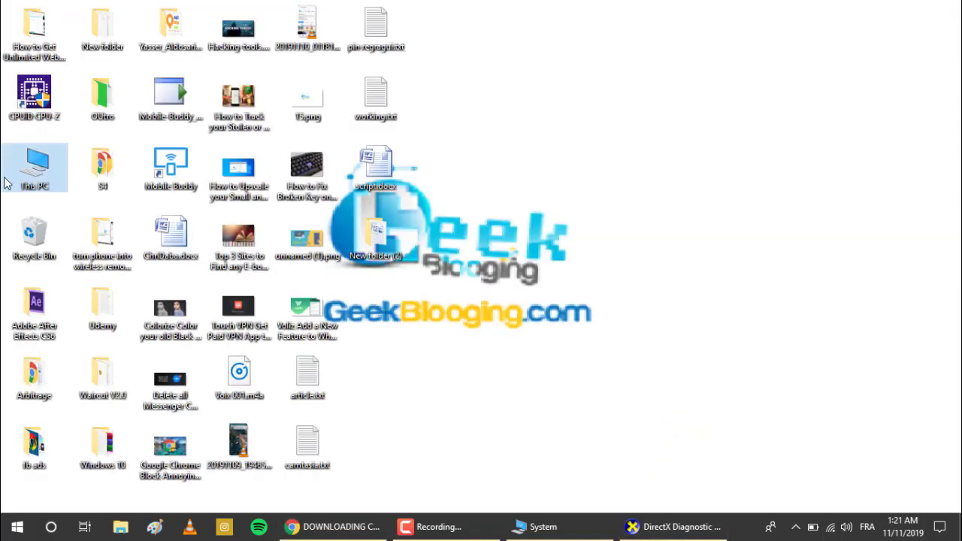
Open the HAITHAM (I:) USB drive from This PC and browse the CPU-Z files.
{"action": "double_click", "coordinate": [34, 165]}
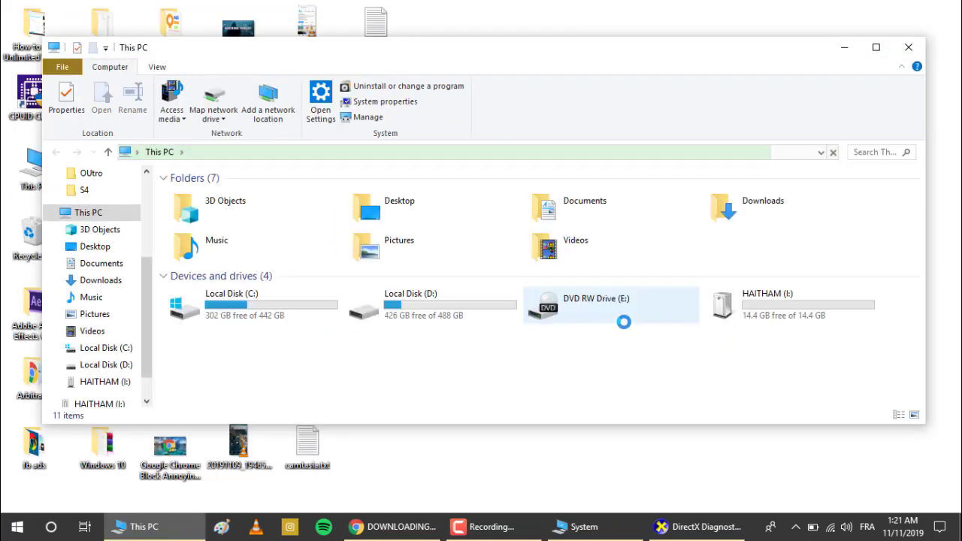
{"action": "left_click", "coordinate": [790, 304]}
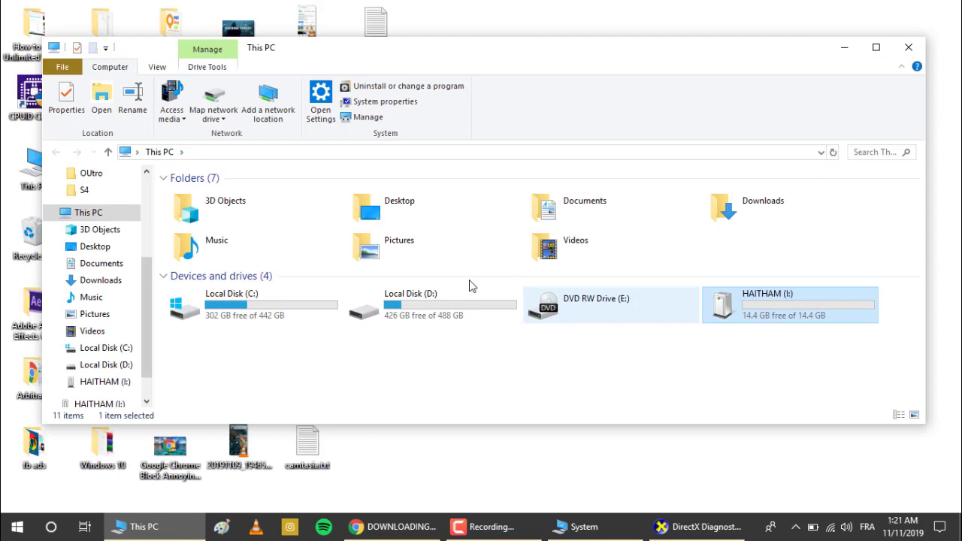
{"action": "double_click", "coordinate": [767, 293]}
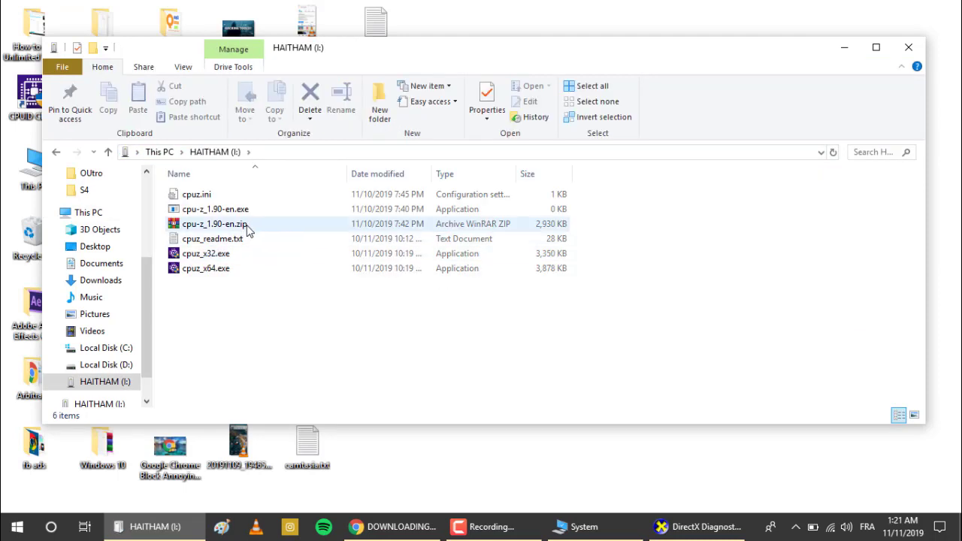
{"action": "mouse_move", "coordinate": [215, 224]}
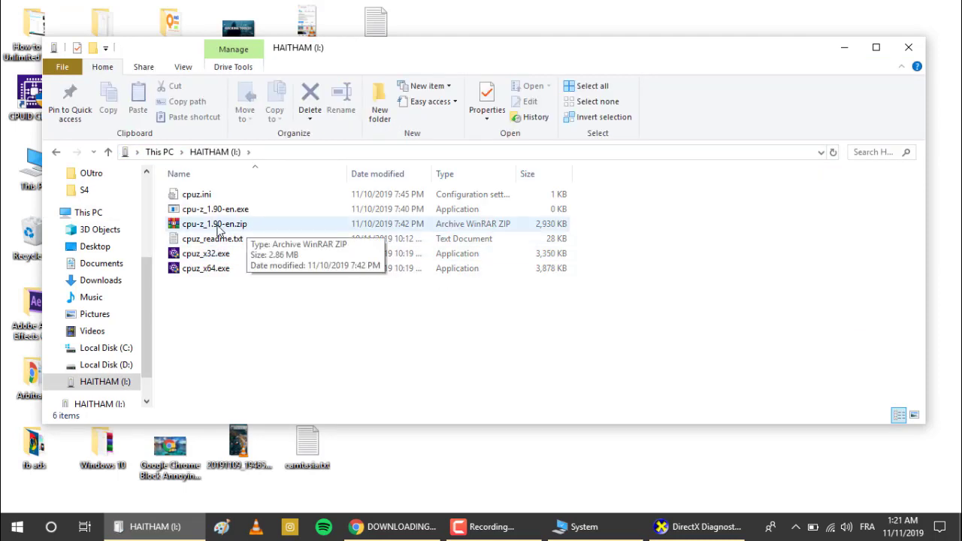
{"action": "left_click", "coordinate": [215, 224]}
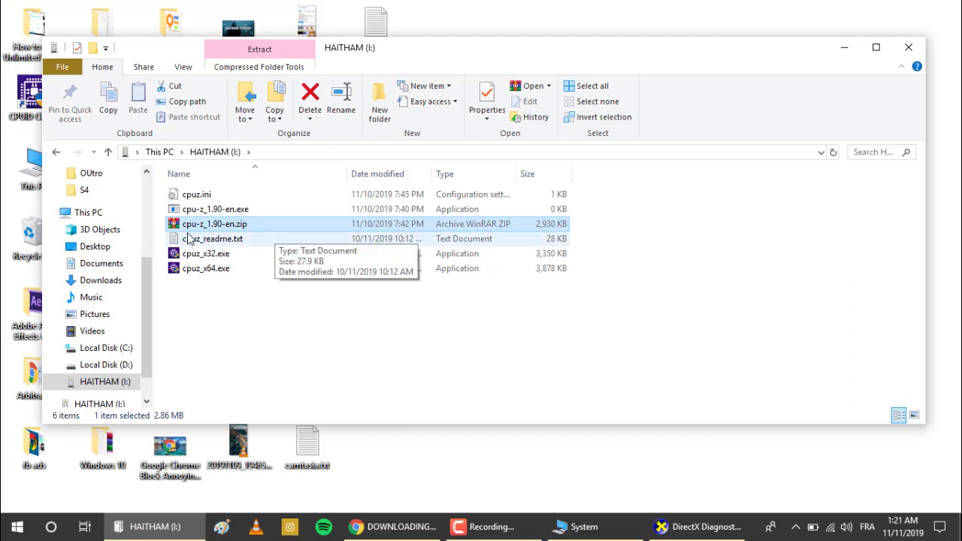
{"action": "mouse_move", "coordinate": [218, 269]}
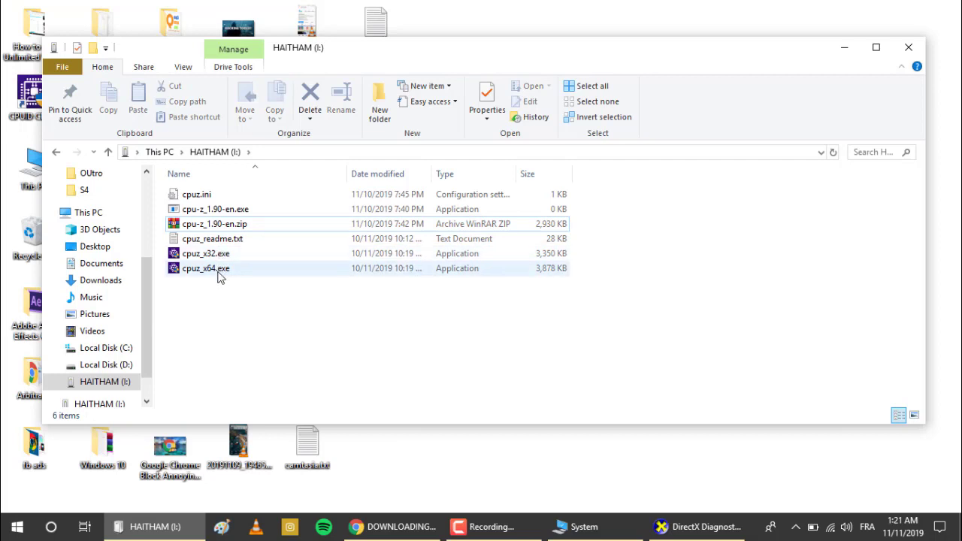
{"action": "mouse_move", "coordinate": [222, 254]}
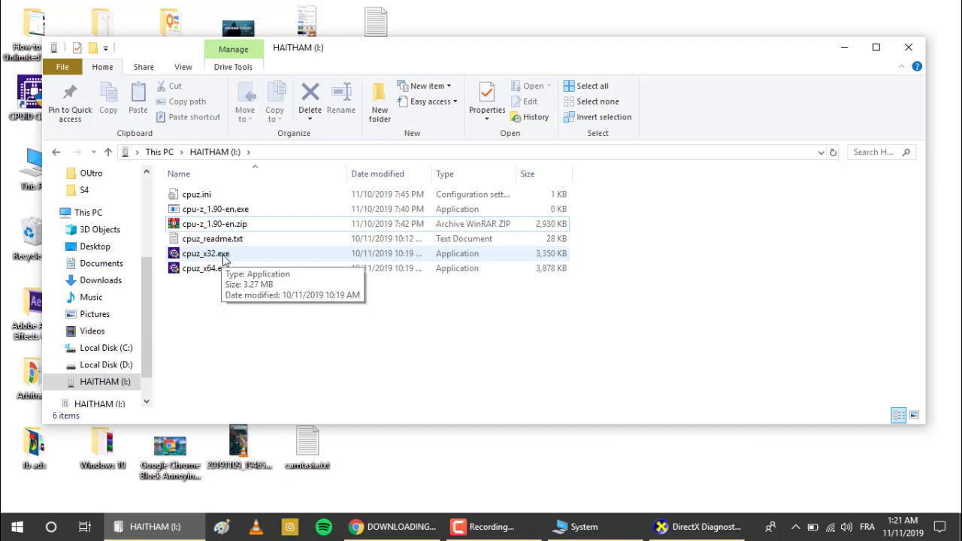
{"action": "left_click", "coordinate": [205, 269]}
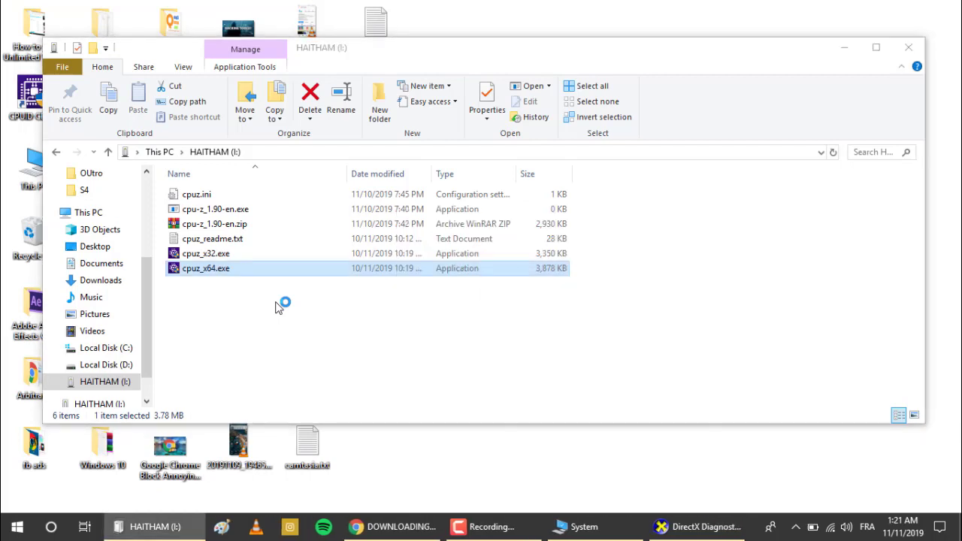
Run cpuz_x64.exe from the USB drive to show the real Intel Core i3-5005U.
{"action": "double_click", "coordinate": [206, 269]}
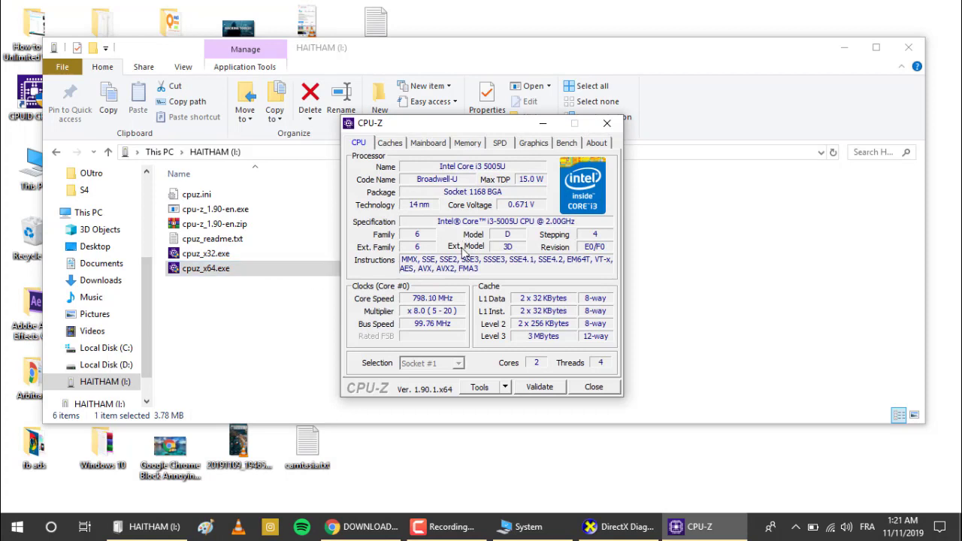
{"action": "mouse_move", "coordinate": [443, 230]}
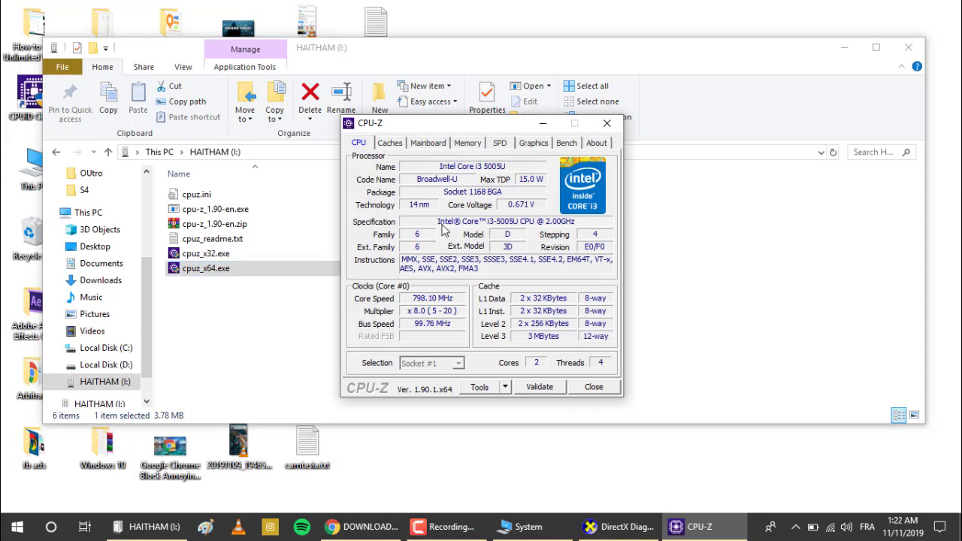
{"action": "mouse_move", "coordinate": [495, 229]}
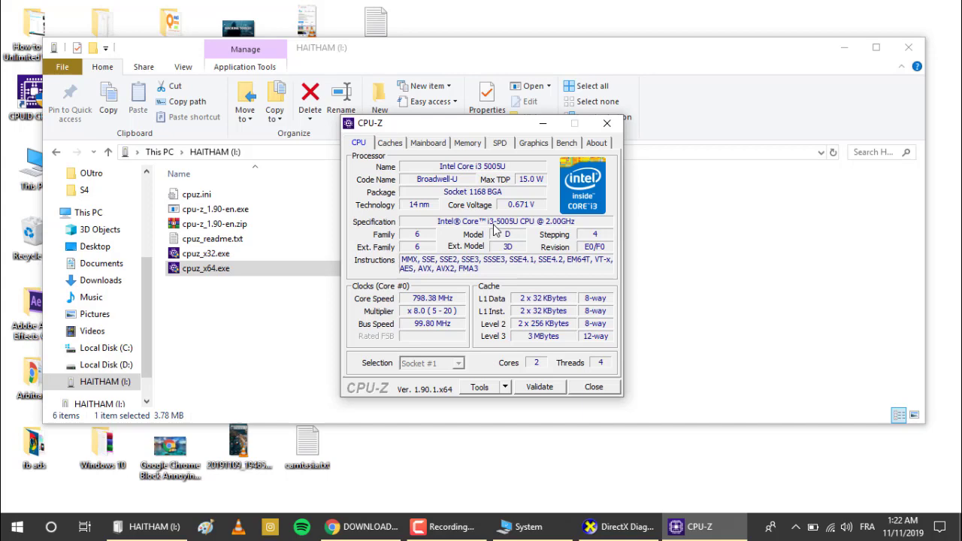
{"action": "mouse_move", "coordinate": [560, 225]}
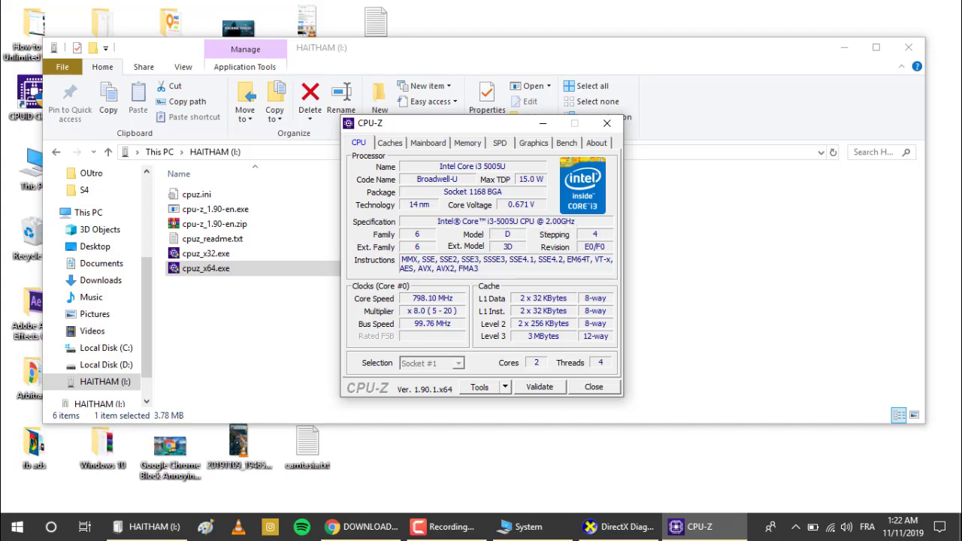
Bring the System window back from the taskbar, still claiming an i7-5005U @ 3.00GHz.
{"action": "left_click", "coordinate": [518, 527]}
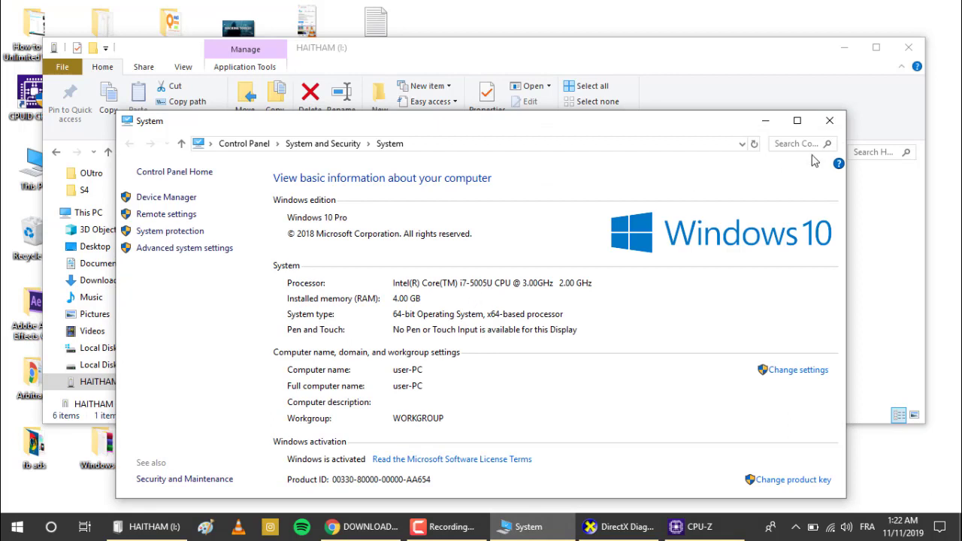
{"action": "mouse_move", "coordinate": [830, 120]}
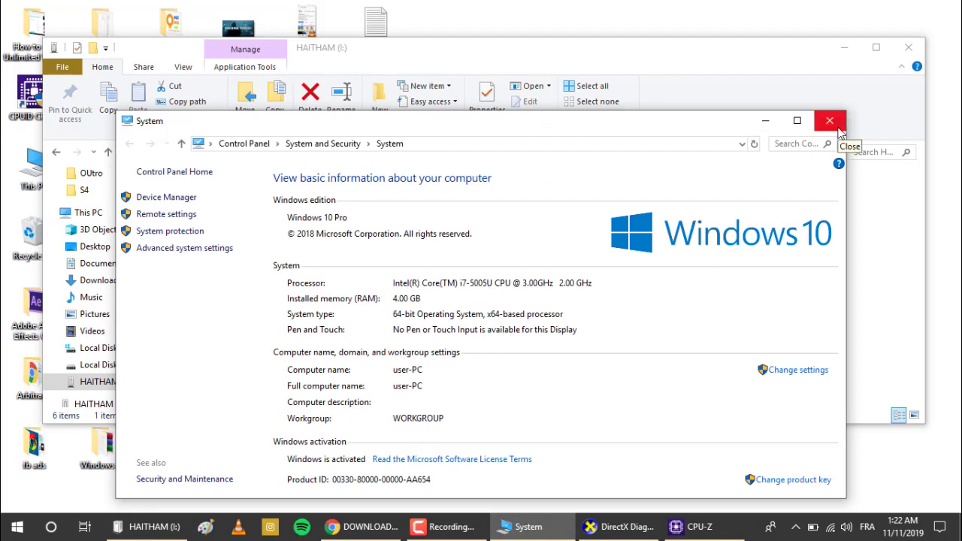
{"action": "mouse_move", "coordinate": [810, 121]}
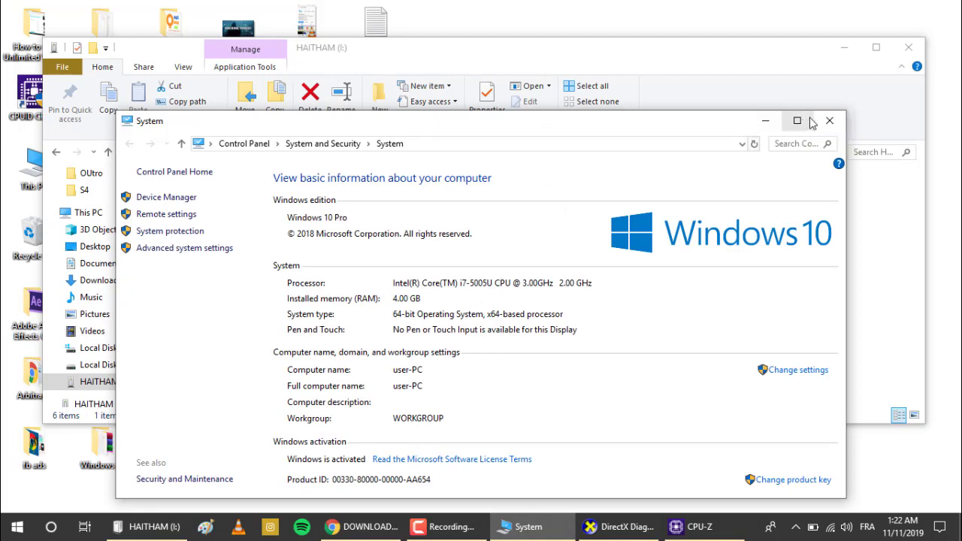